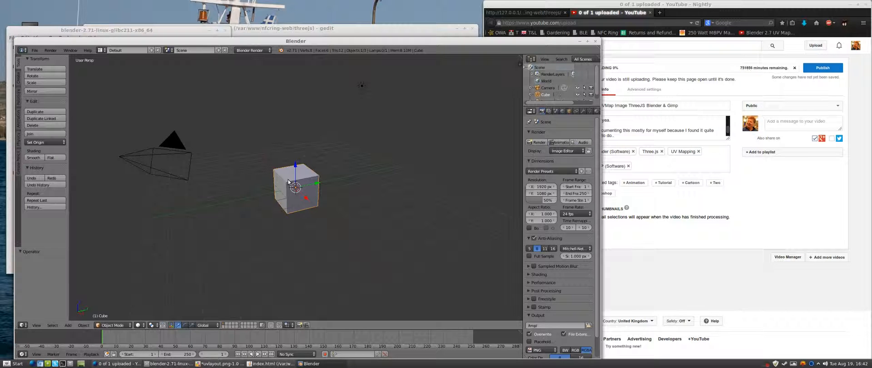
mouse_move(303, 179)
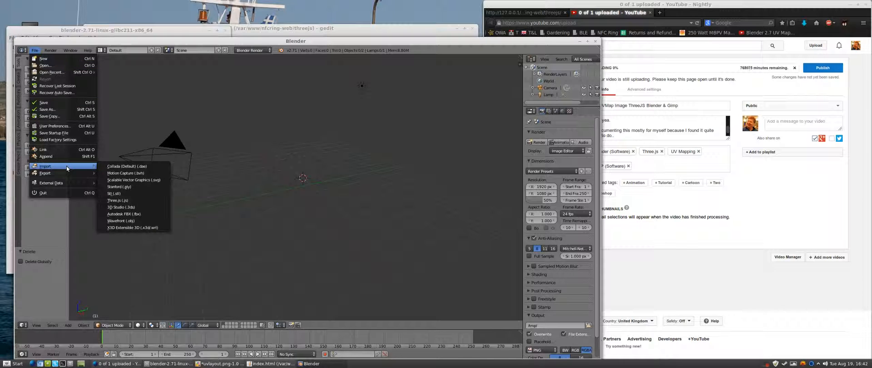
- Import the curved 4-5-inlay slatted mesh and switch it into Edit Mode
left_click(113, 193)
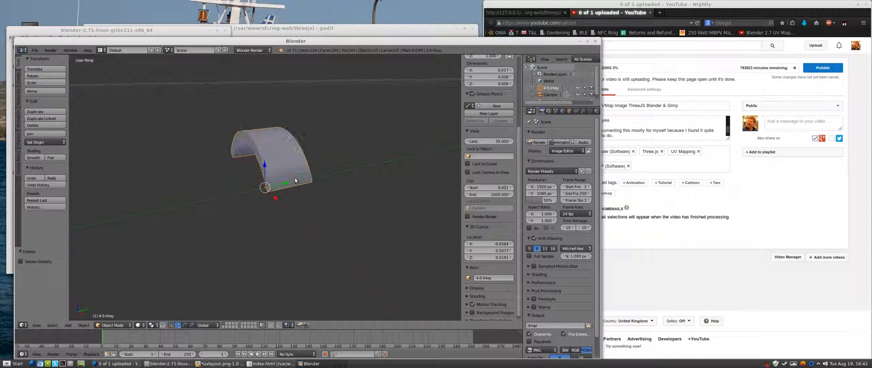
key("Tab")
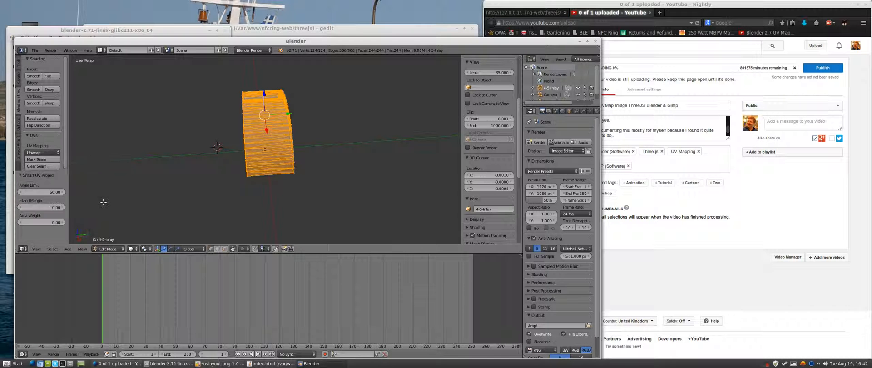
- Unwrap the slatted mesh using Smart UV Project from the Unwrap menu
left_click(42, 152)
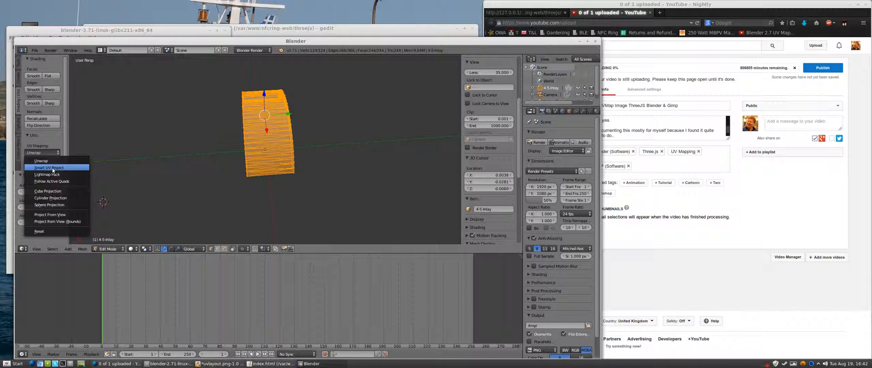
left_click(49, 167)
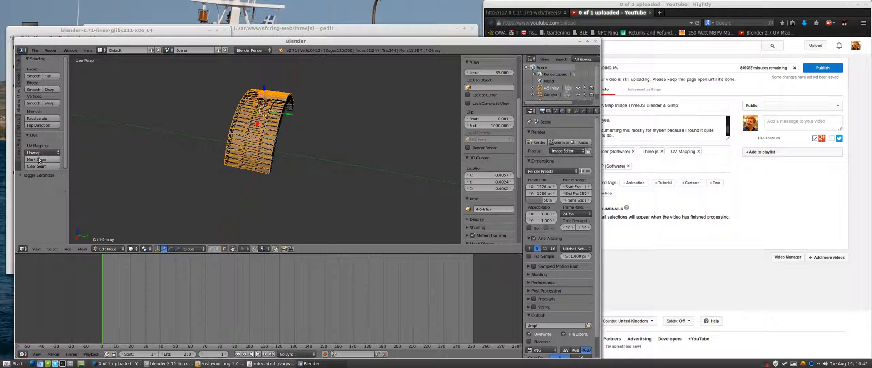
- Recalculate normals, Smart UV Project again, and switch the lower editor to UV/Image Editor
left_click(36, 166)
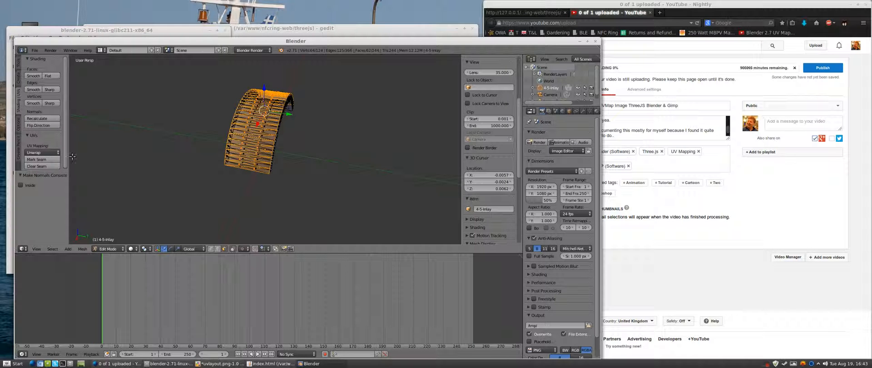
left_click(35, 152)
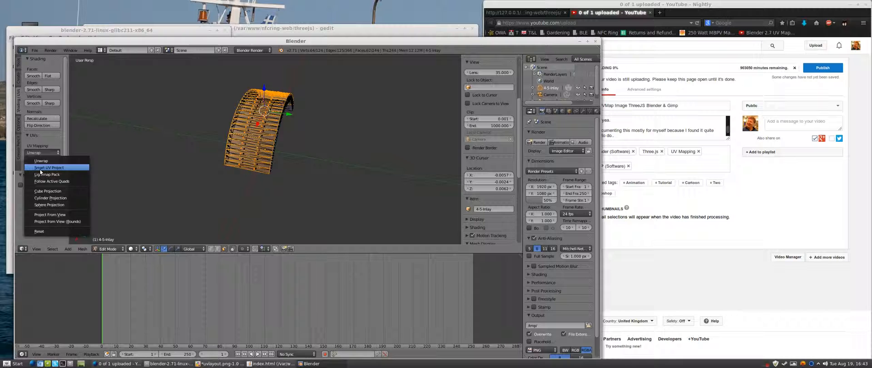
left_click(49, 167)
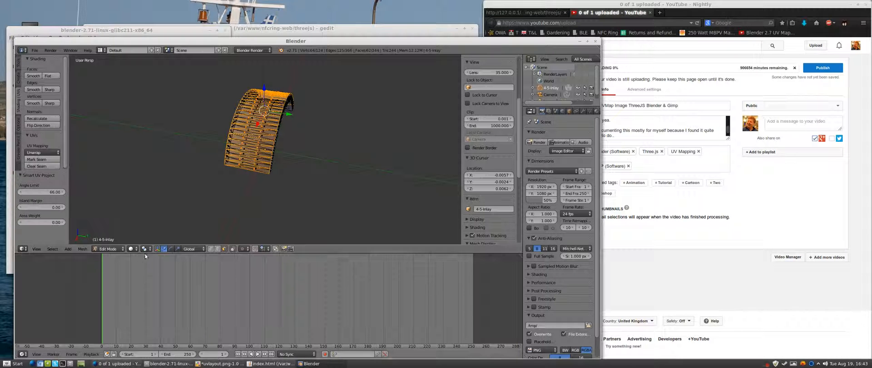
left_click(22, 249)
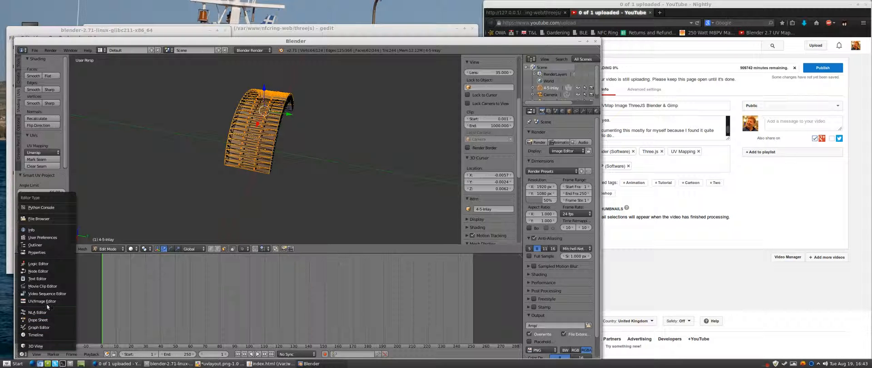
left_click(41, 300)
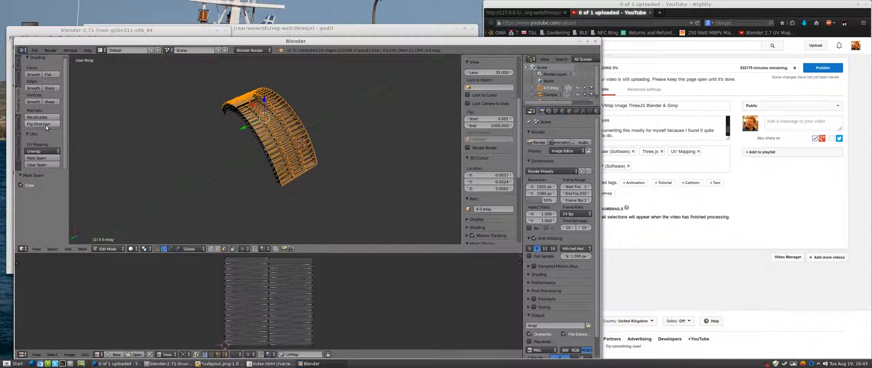
- Confirm the Smart UV Project settings, then re-unwrap the mesh with angle-based Unwrap
left_click(38, 124)
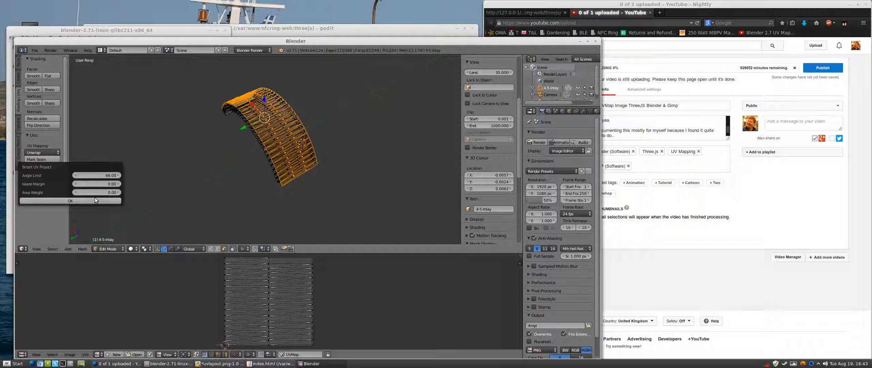
left_click(70, 201)
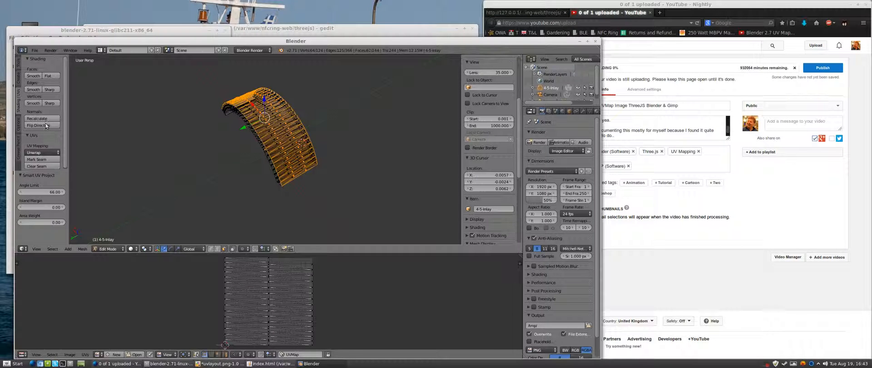
left_click(39, 153)
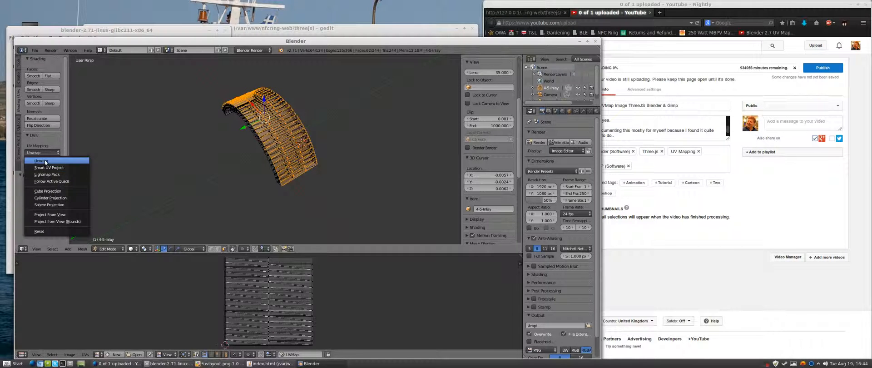
left_click(40, 162)
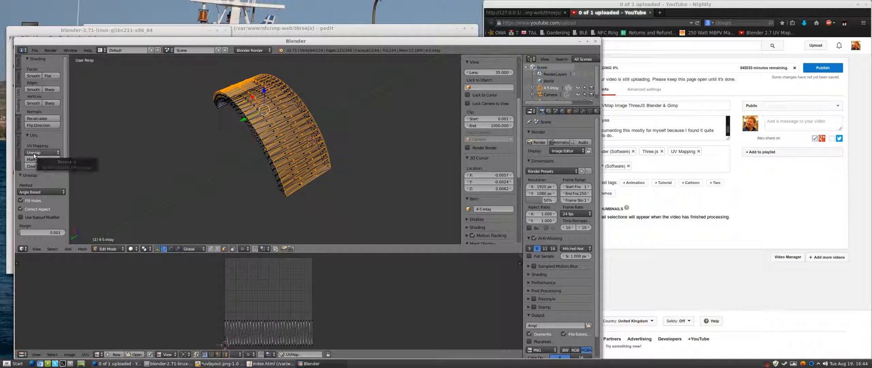
left_click(33, 153)
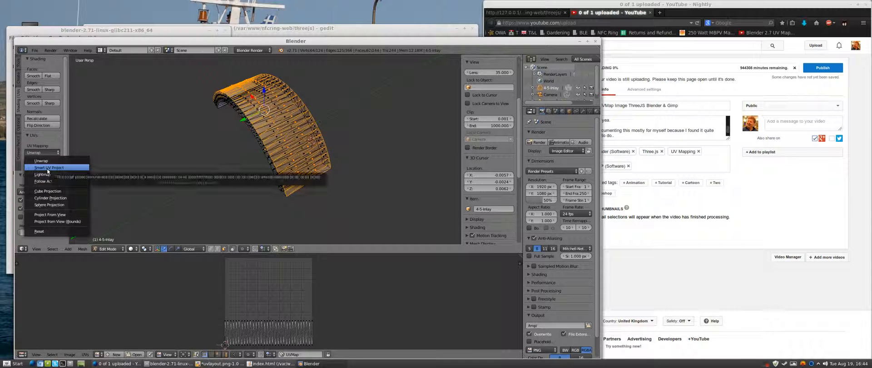
left_click(40, 161)
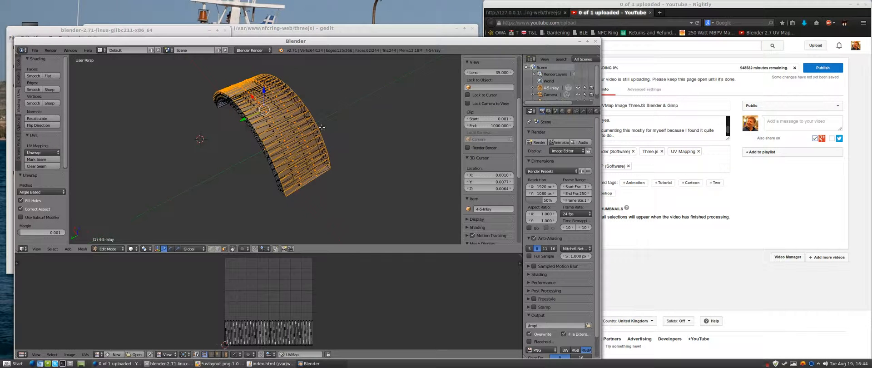
left_click(35, 50)
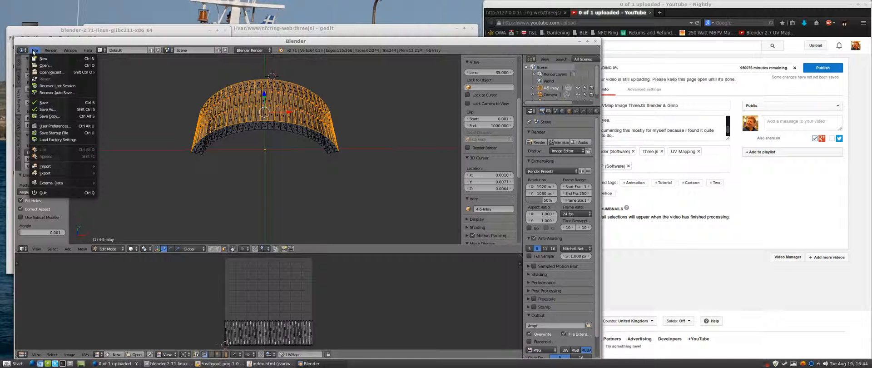
- Export the panel's UV layout as a PNG image via UVs > Export UV Layout
left_click(70, 354)
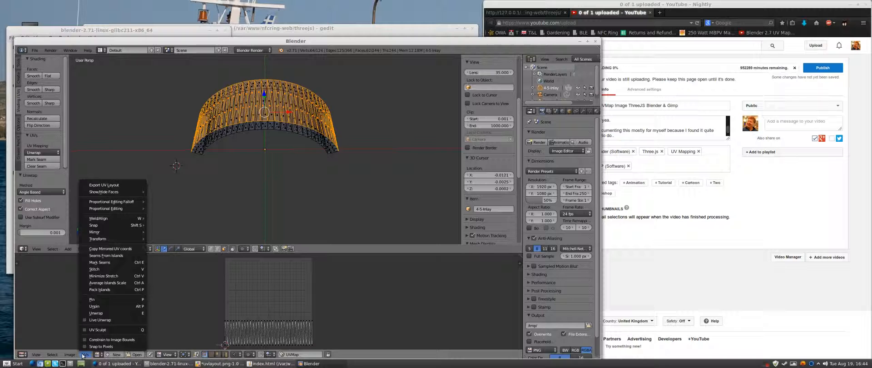
left_click(103, 185)
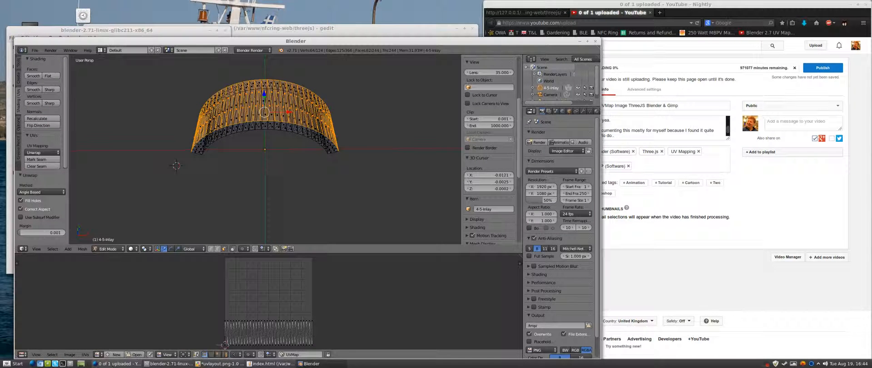
right_click(83, 22)
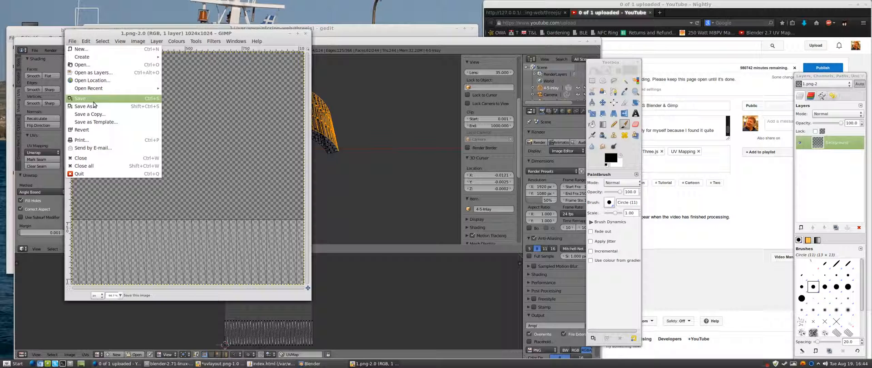
mouse_move(83, 106)
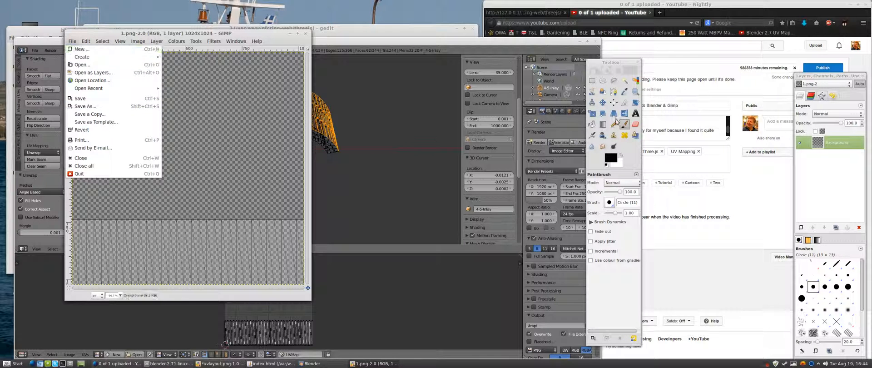
- Paint 'Hello World!' on the lower strip and save a copy over 1.png
left_click_drag(77, 233, 103, 261)
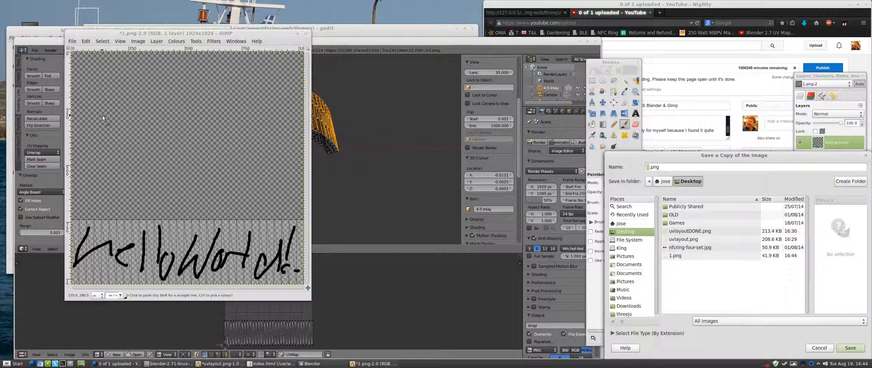
left_click(849, 347)
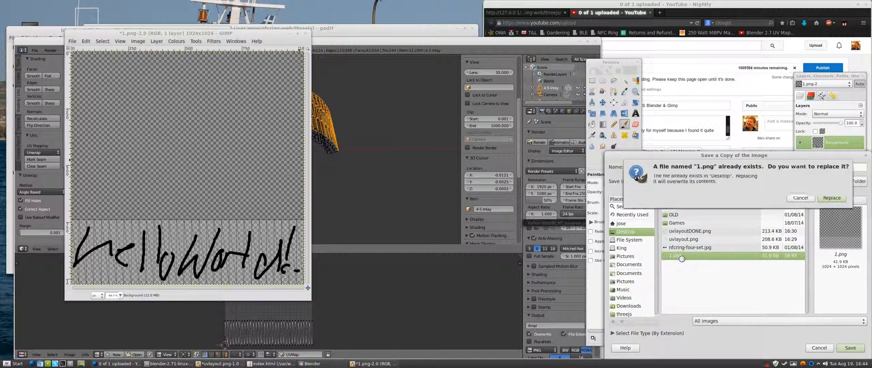
left_click(831, 198)
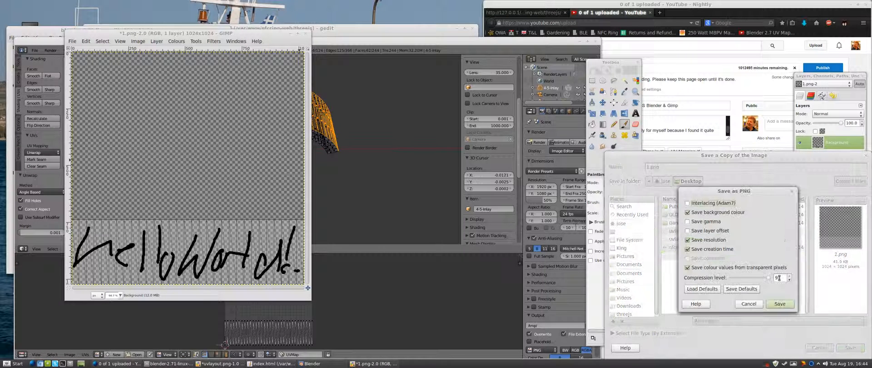
left_click(779, 304)
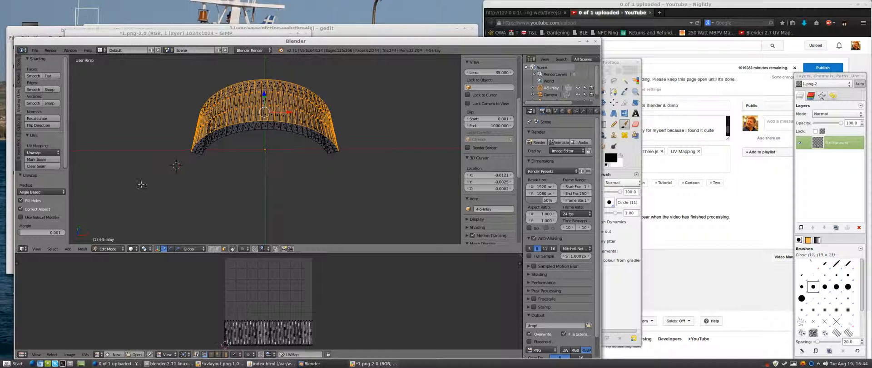
- Show the Node Editor in the lower area and preview the panel with Rendered shading
left_click(22, 353)
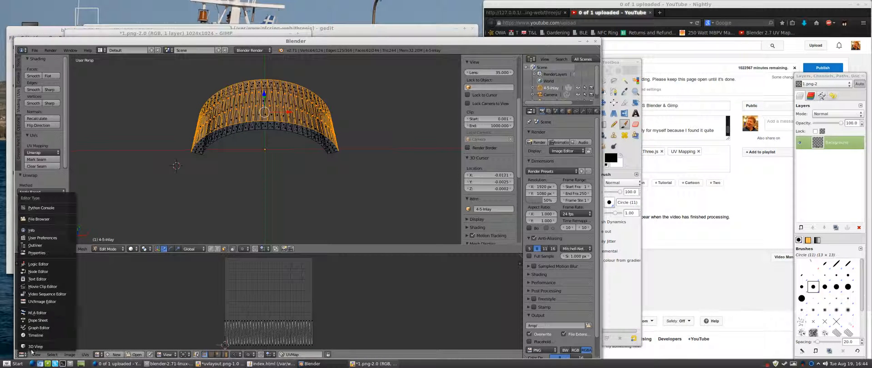
mouse_move(37, 278)
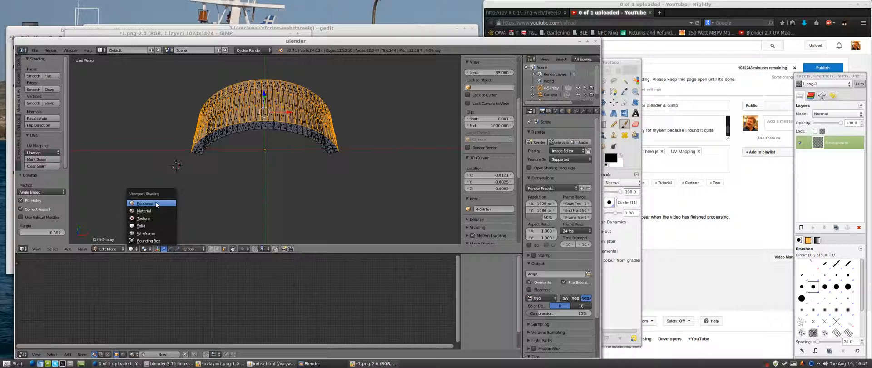
left_click(144, 203)
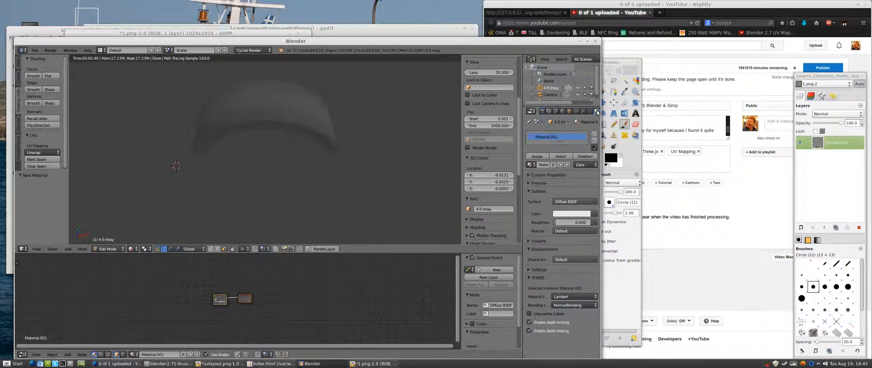
- Rename the material to 'boobies' and load 1.png as its image texture
double_click(556, 137)
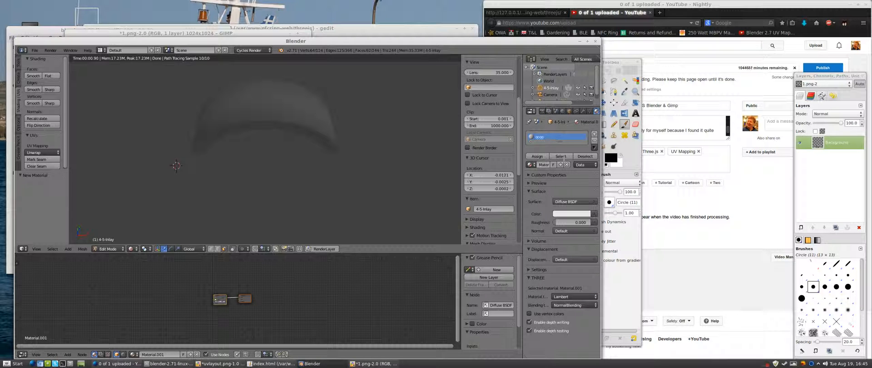
type("boobies")
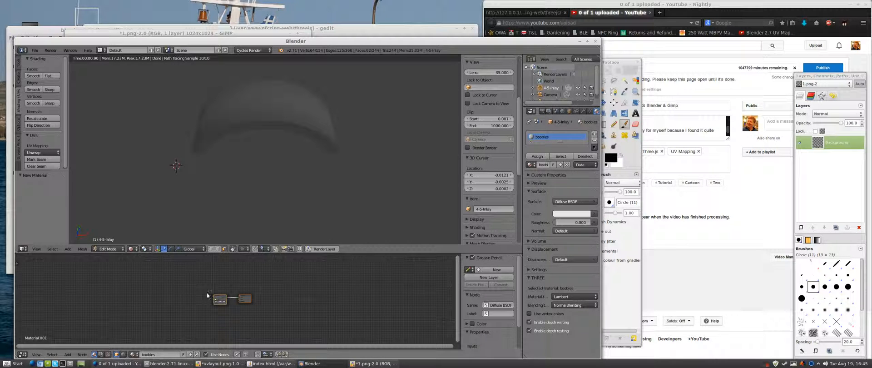
left_click(67, 354)
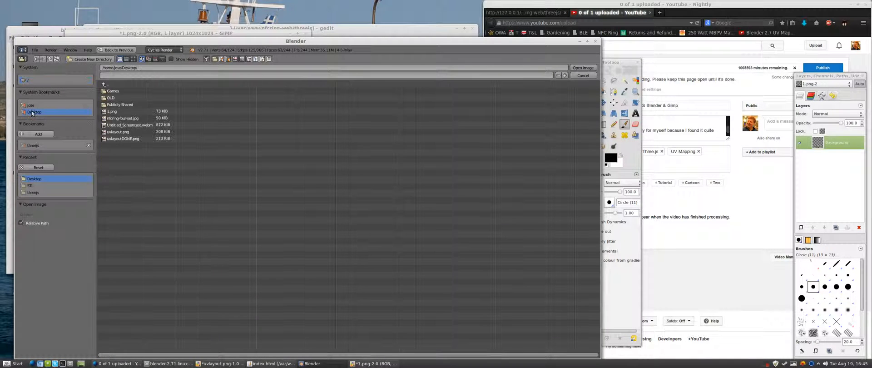
left_click(582, 68)
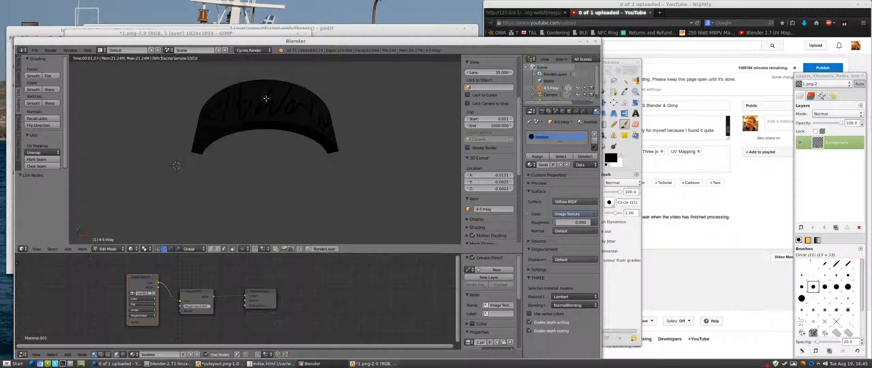